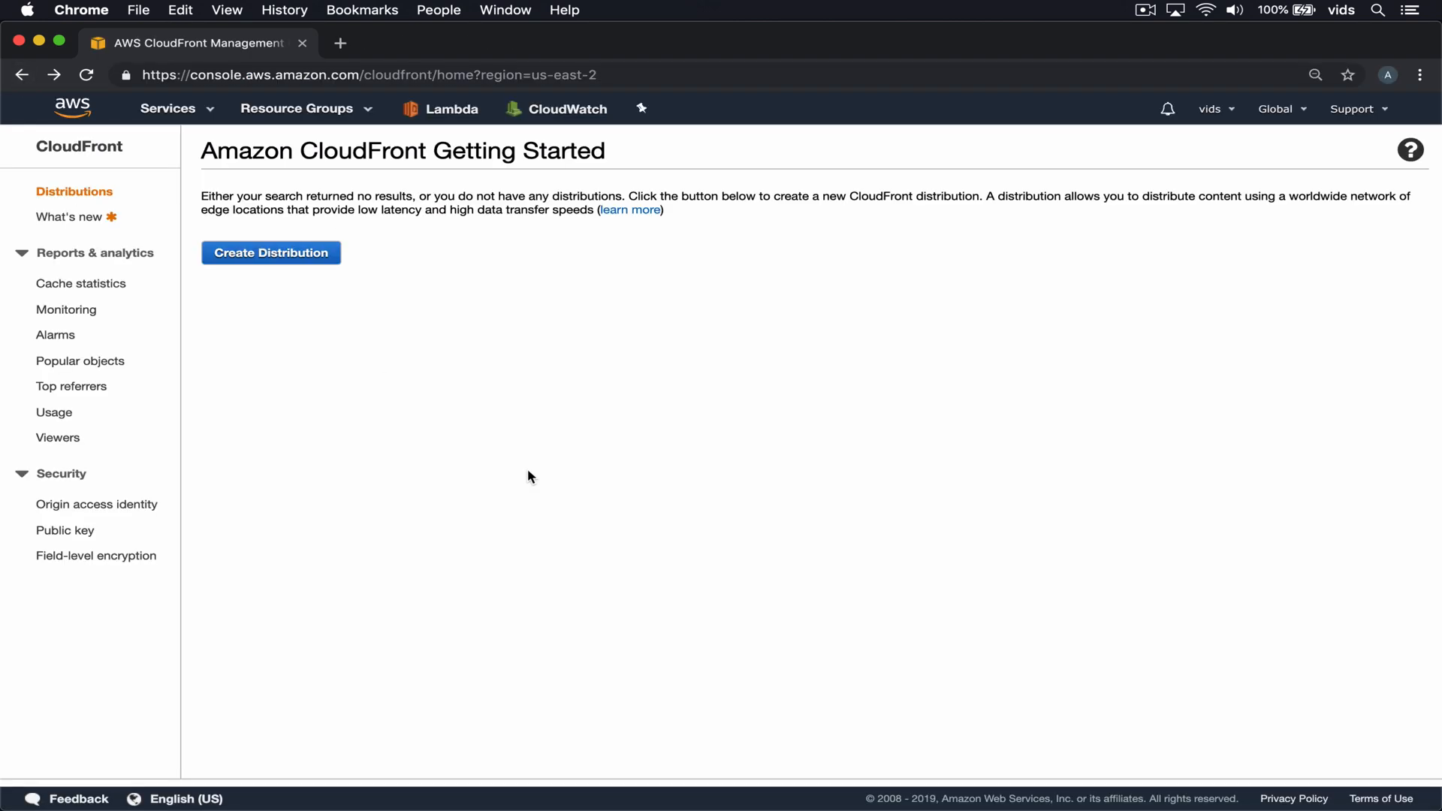
{"action": "mouse_move", "coordinate": [295, 259]}
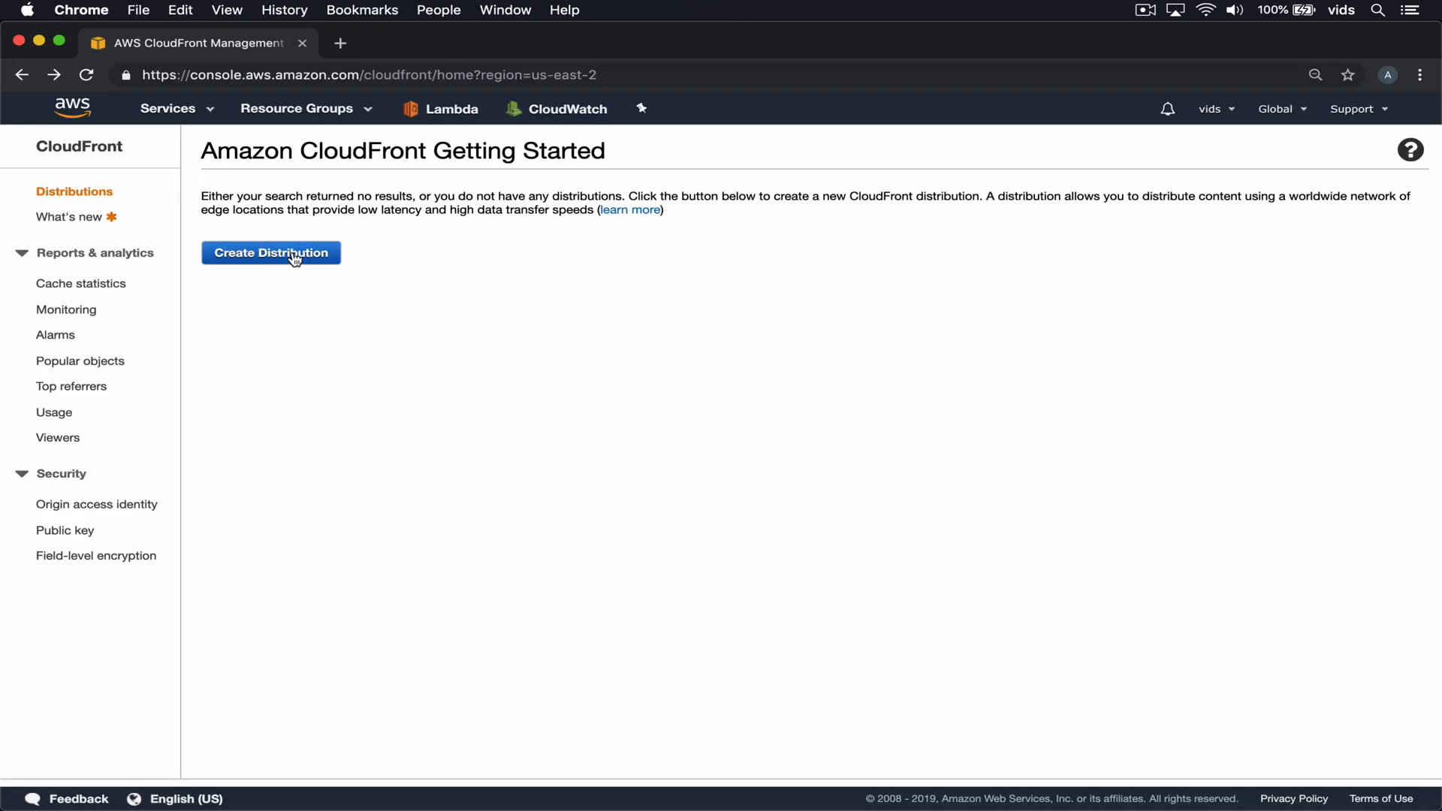
Begin a new web-delivery distribution with the makesoftware.xyz S3 bucket as its origin.
{"action": "left_click", "coordinate": [270, 253]}
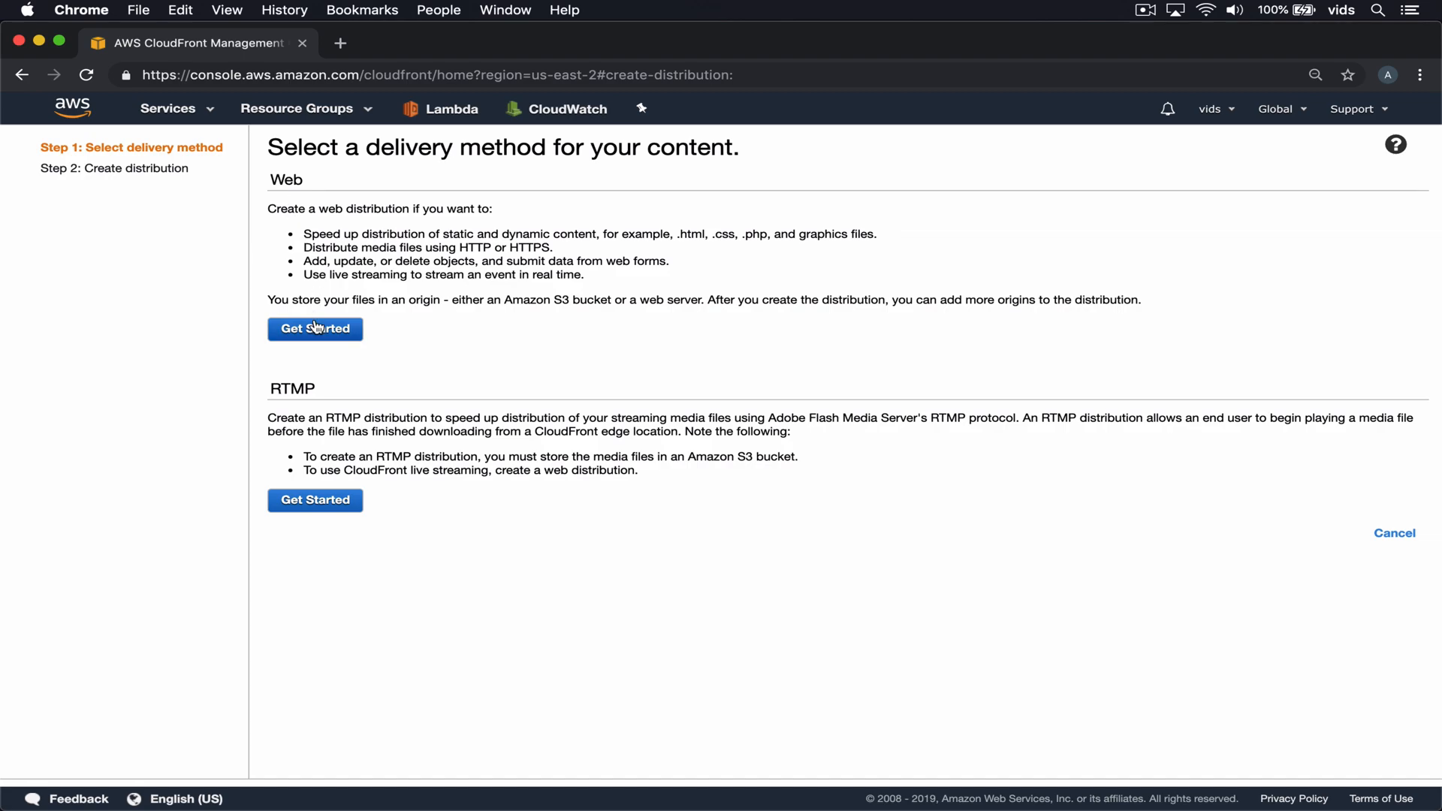
{"action": "left_click", "coordinate": [314, 329]}
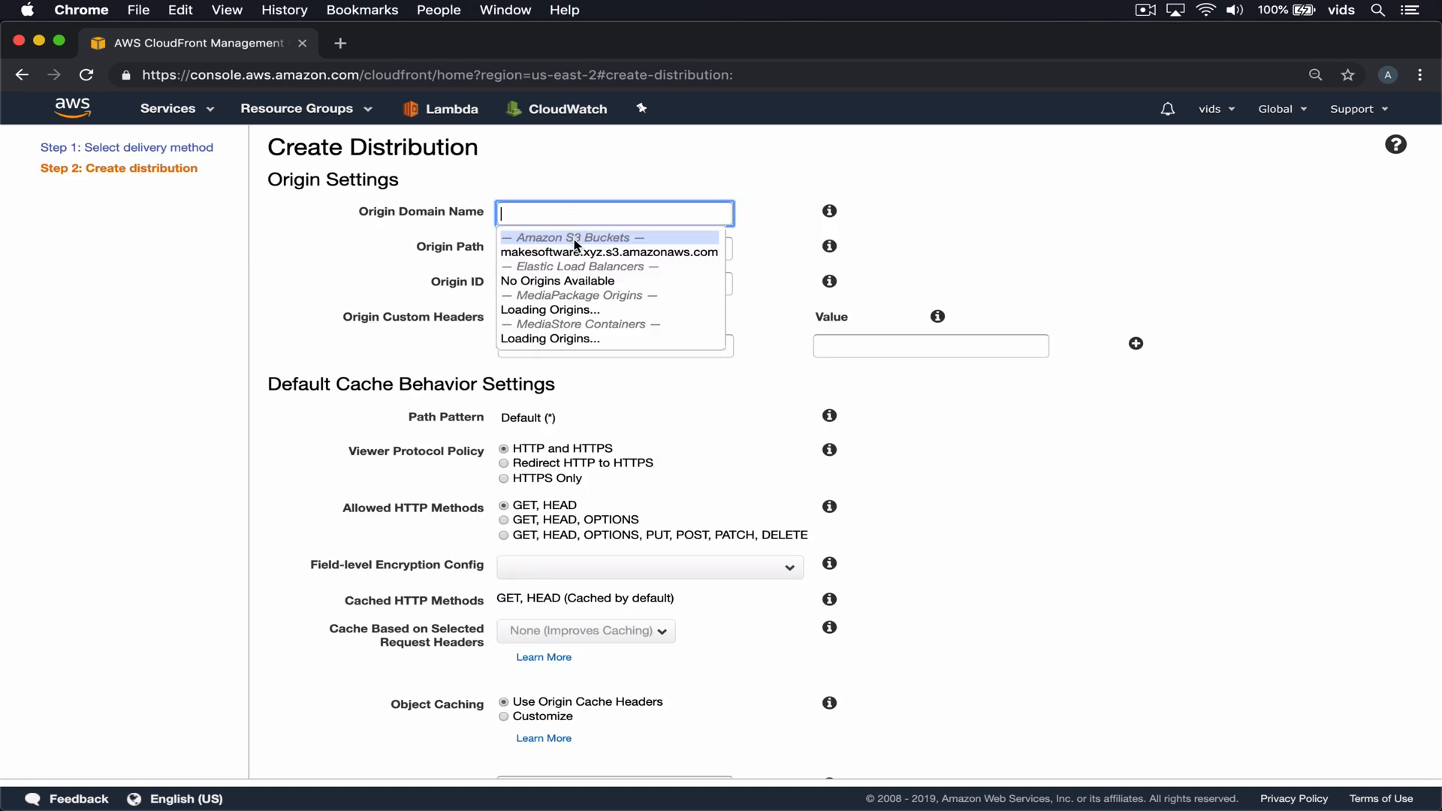
{"action": "left_click", "coordinate": [609, 252]}
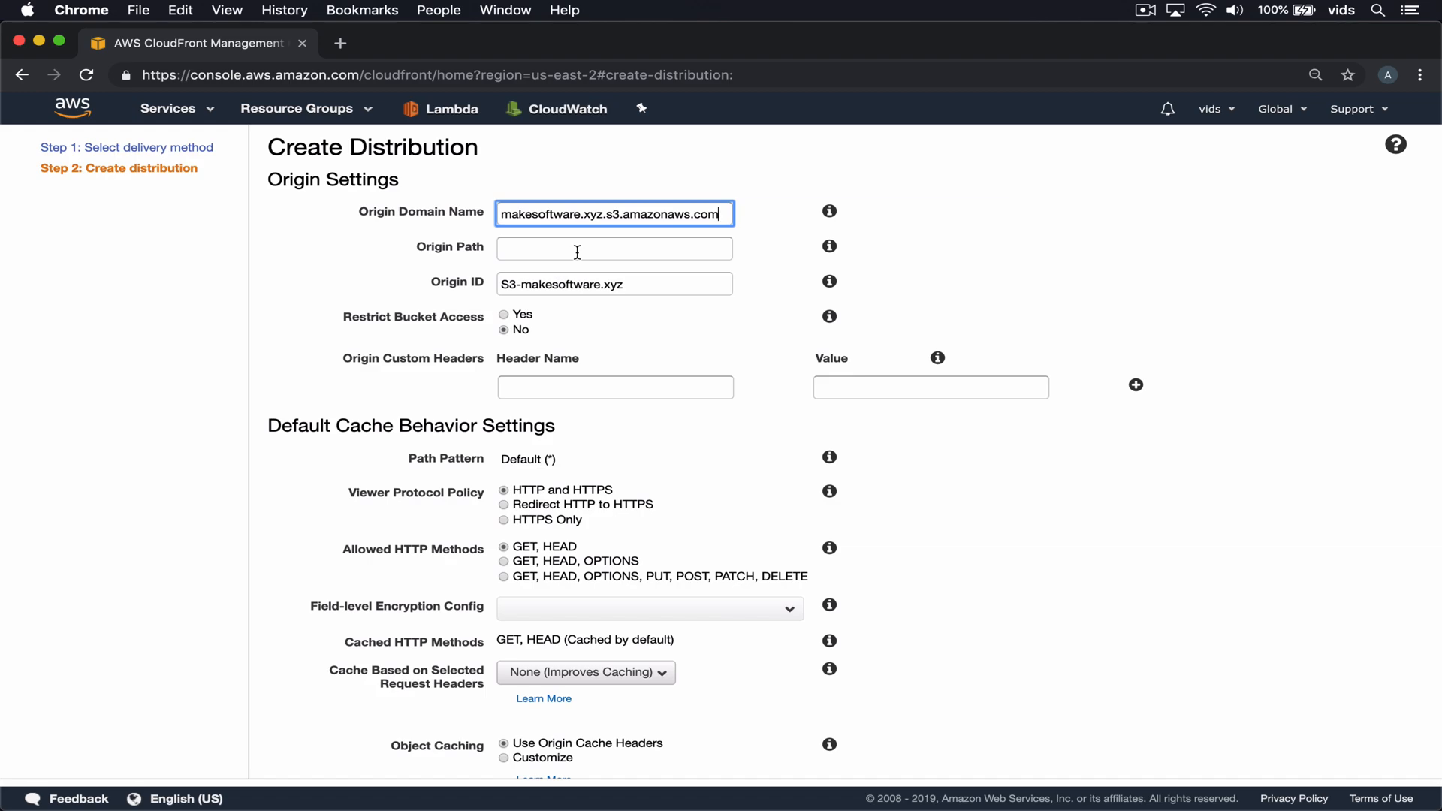
Set Compress Objects Automatically to Yes in the cache behavior settings.
{"action": "scroll", "scroll_direction": "down", "scroll_amount": 3}
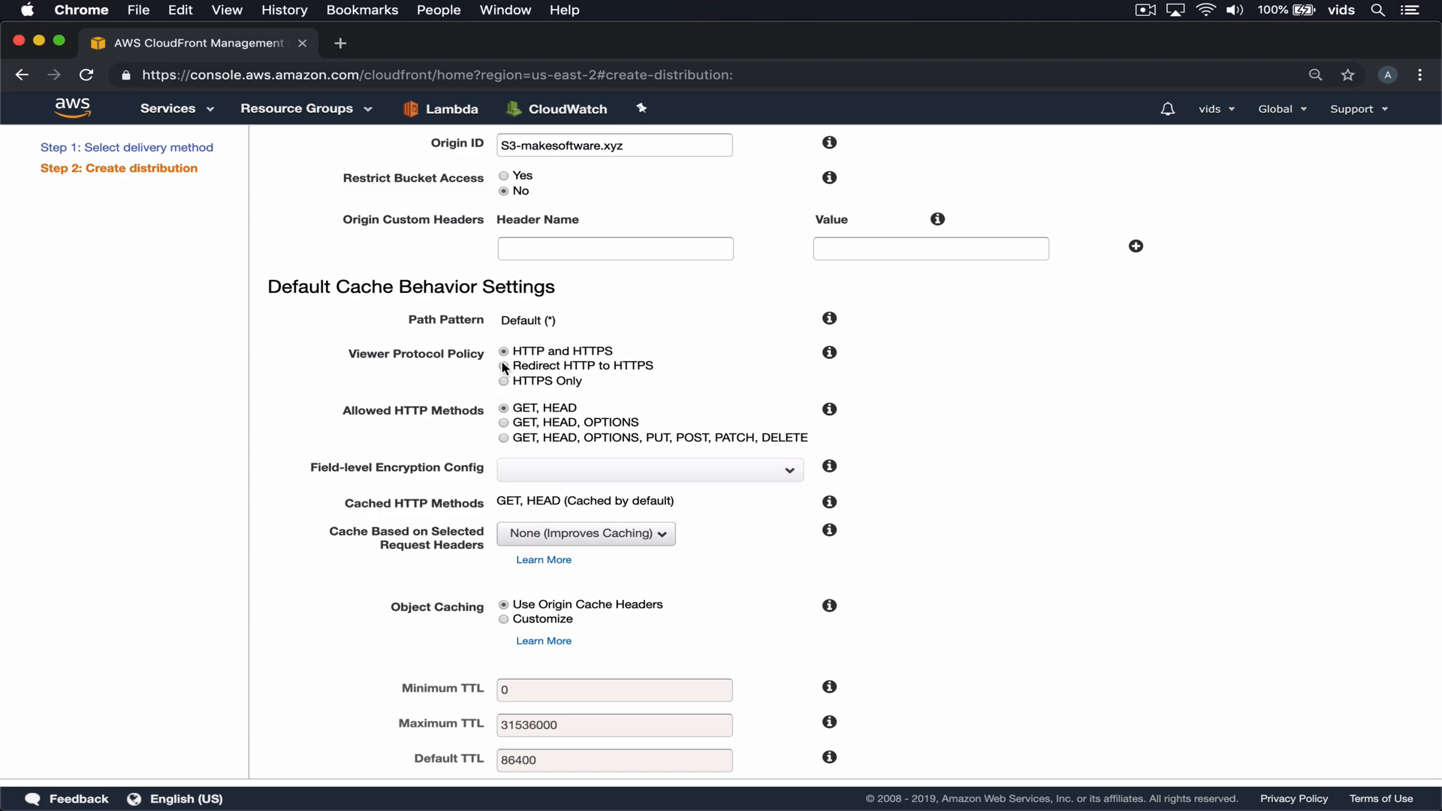
{"action": "scroll", "scroll_direction": "down", "scroll_amount": 3}
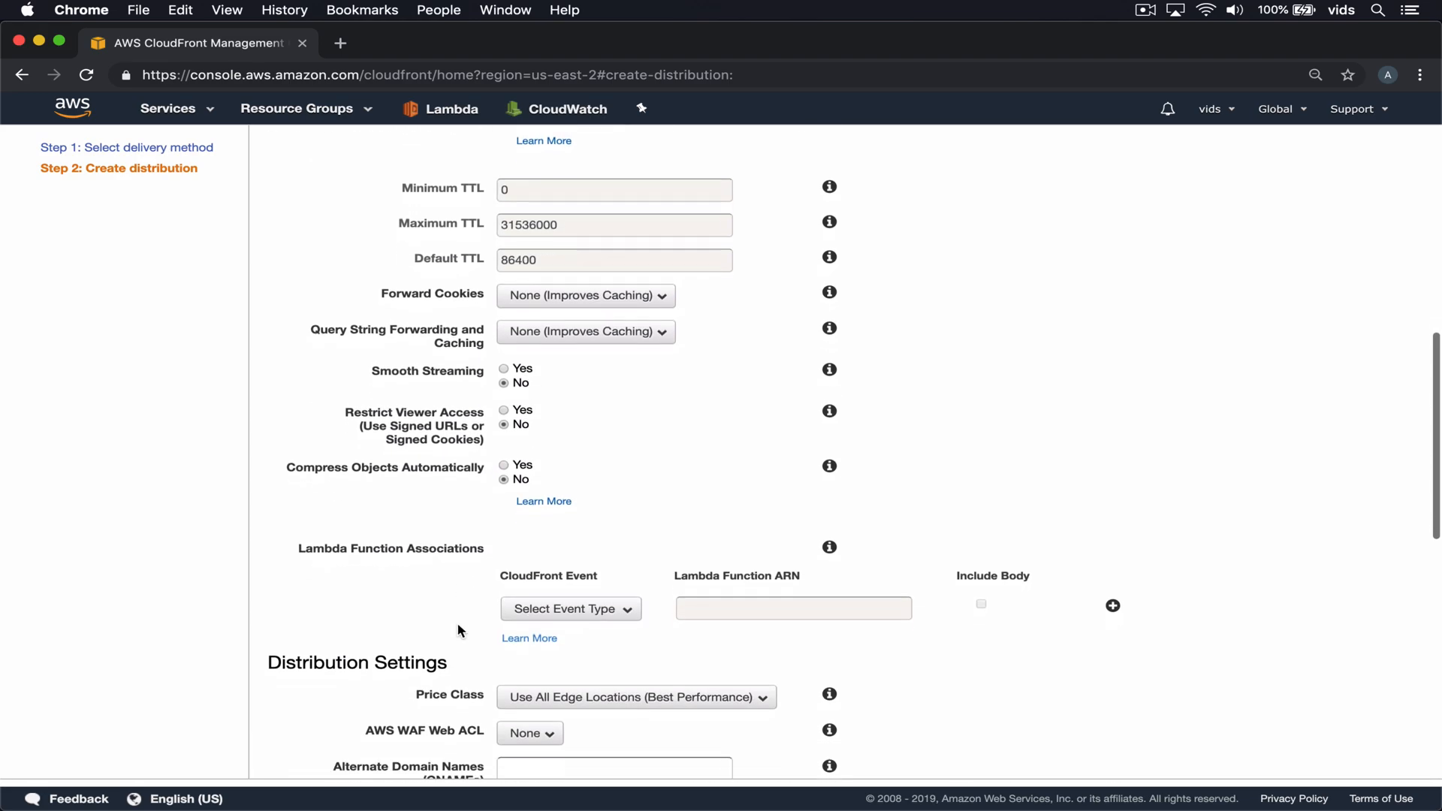
{"action": "scroll", "scroll_direction": "down", "scroll_amount": 3}
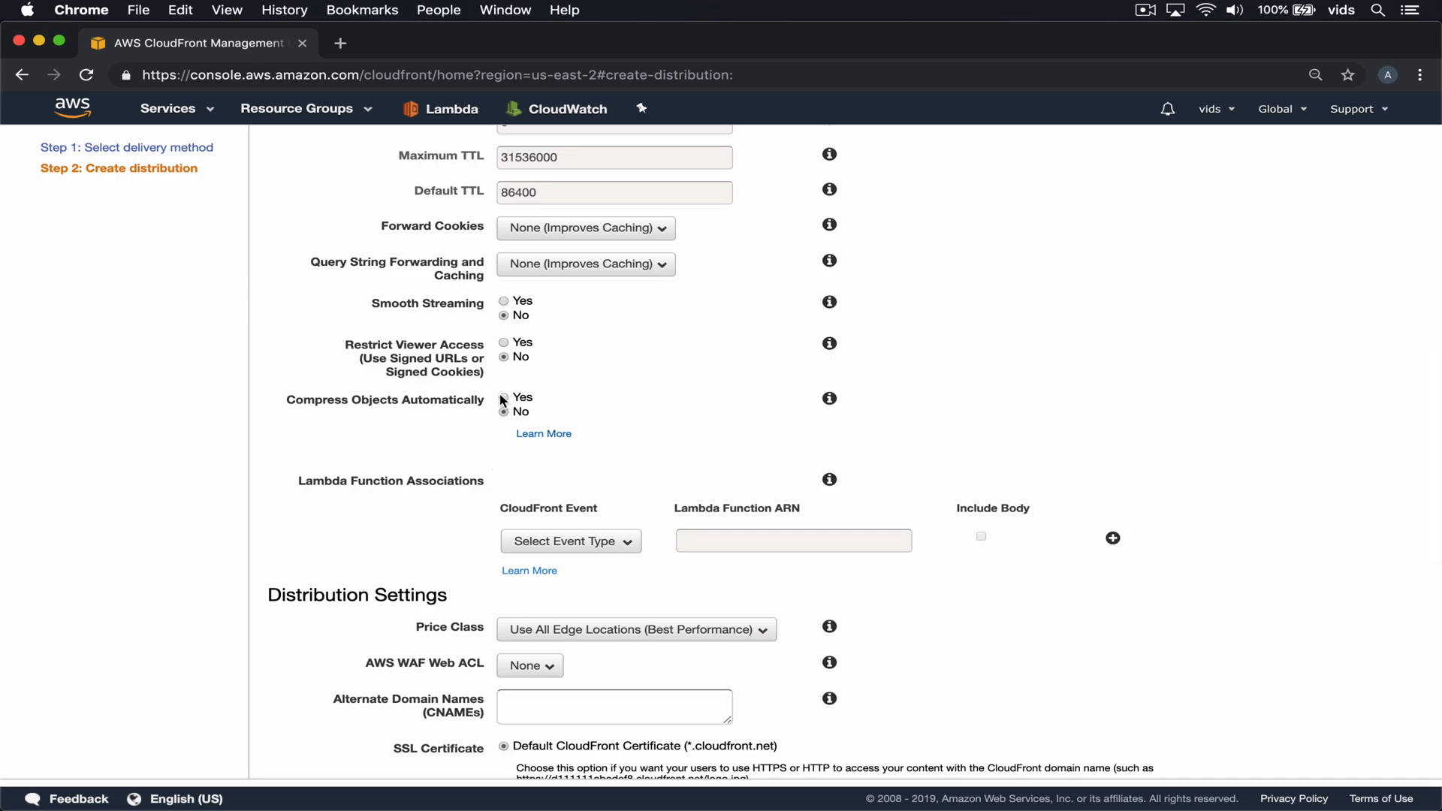
{"action": "left_click", "coordinate": [505, 397]}
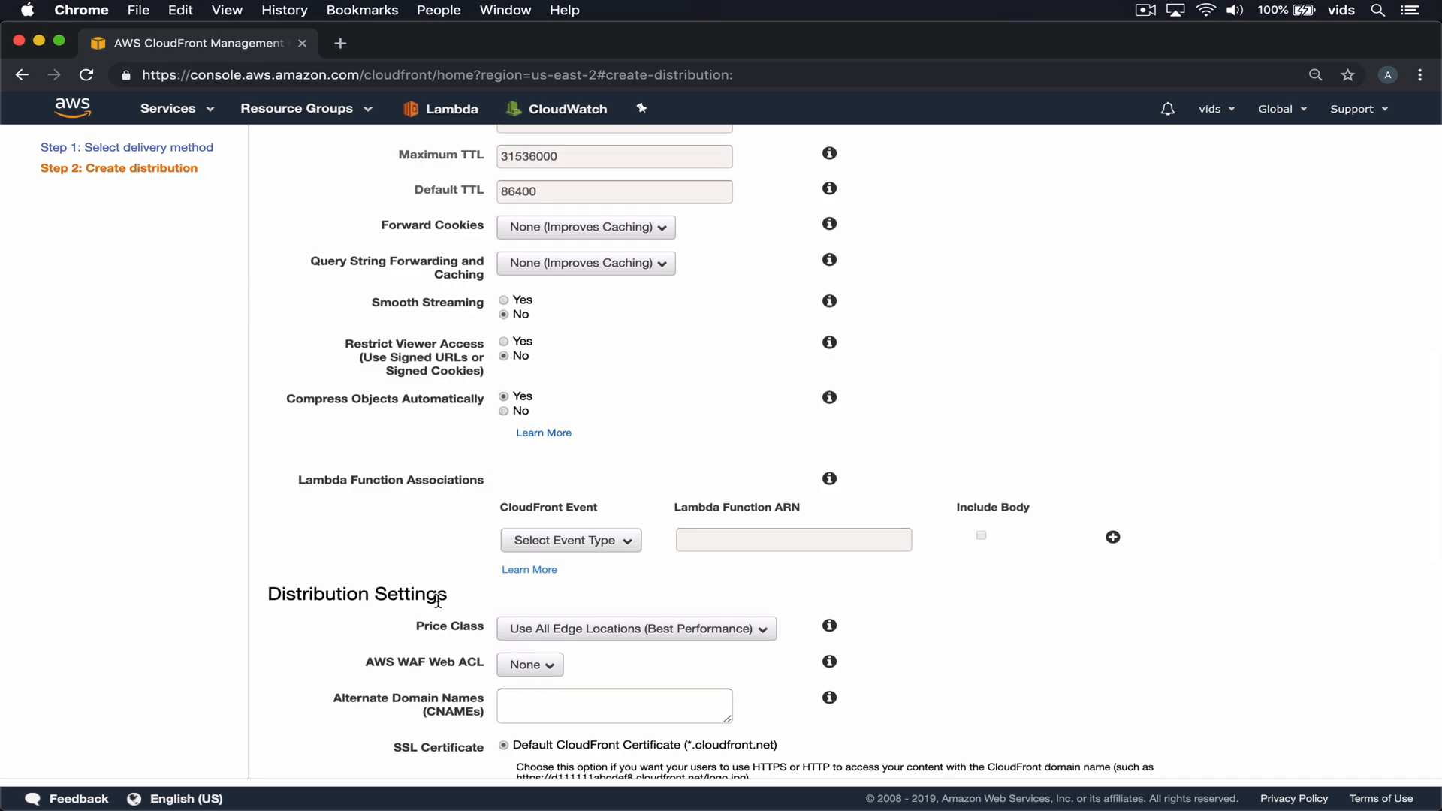
{"action": "scroll", "scroll_direction": "down", "scroll_amount": 3}
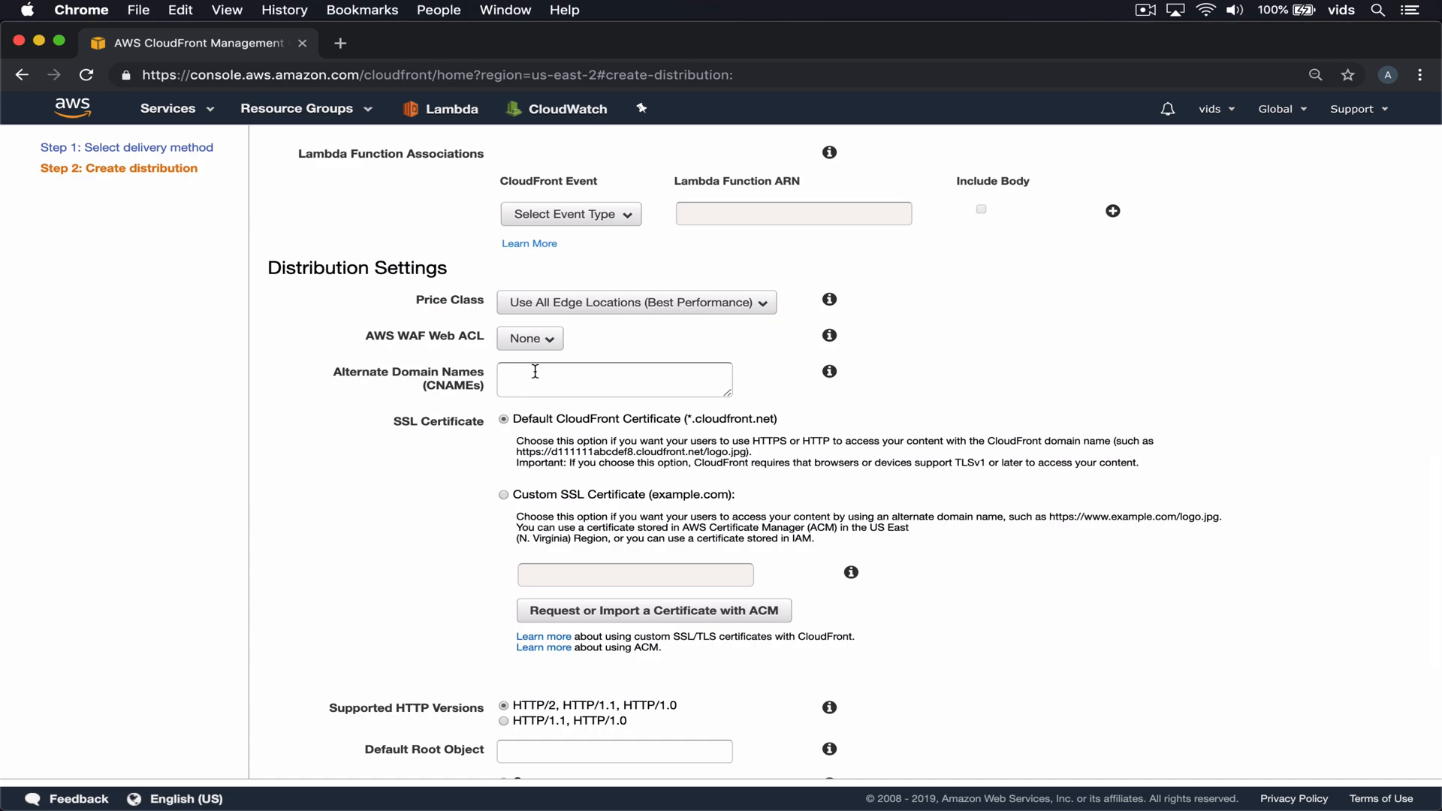
{"action": "left_click", "coordinate": [612, 379]}
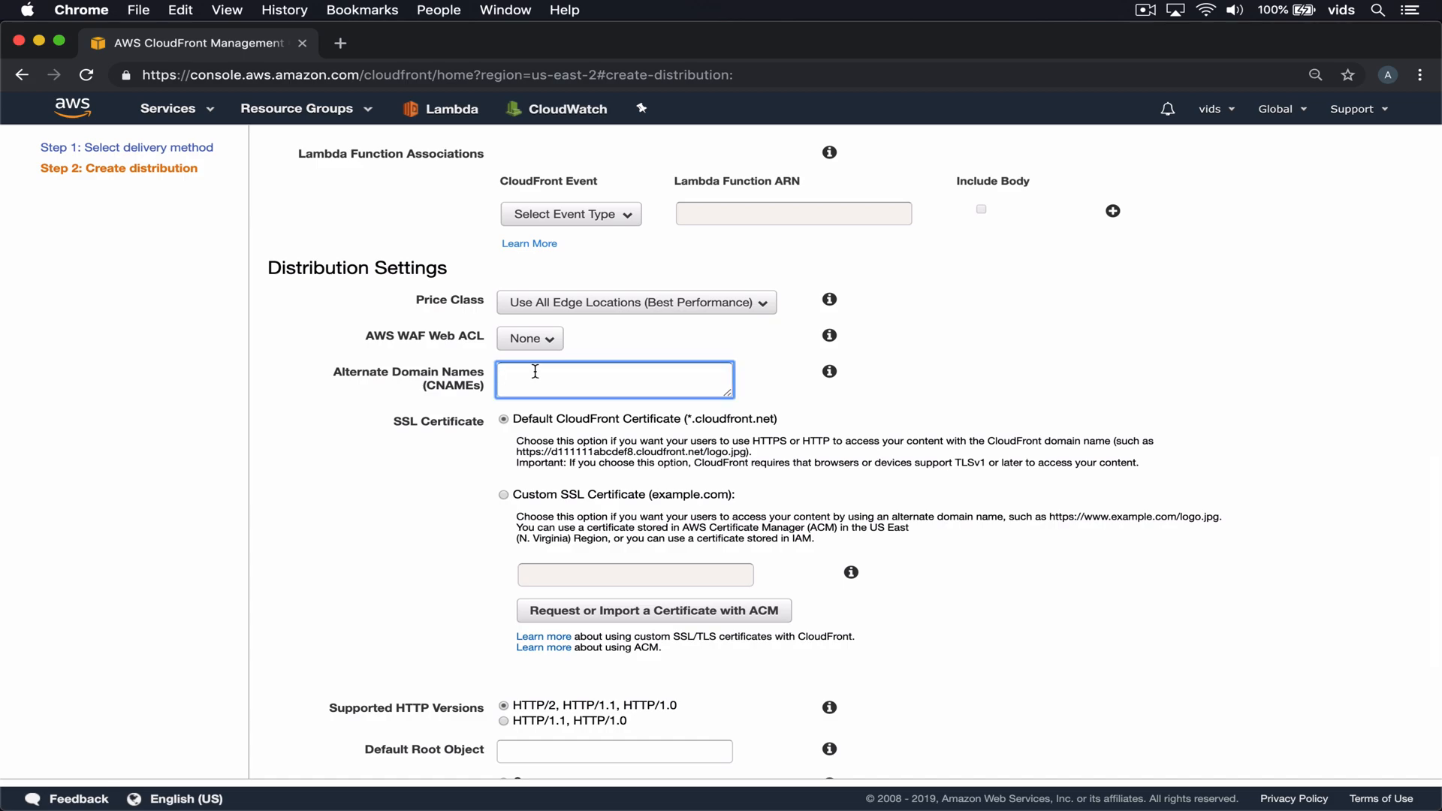
{"action": "type", "text": "makesoftware.xyz"}
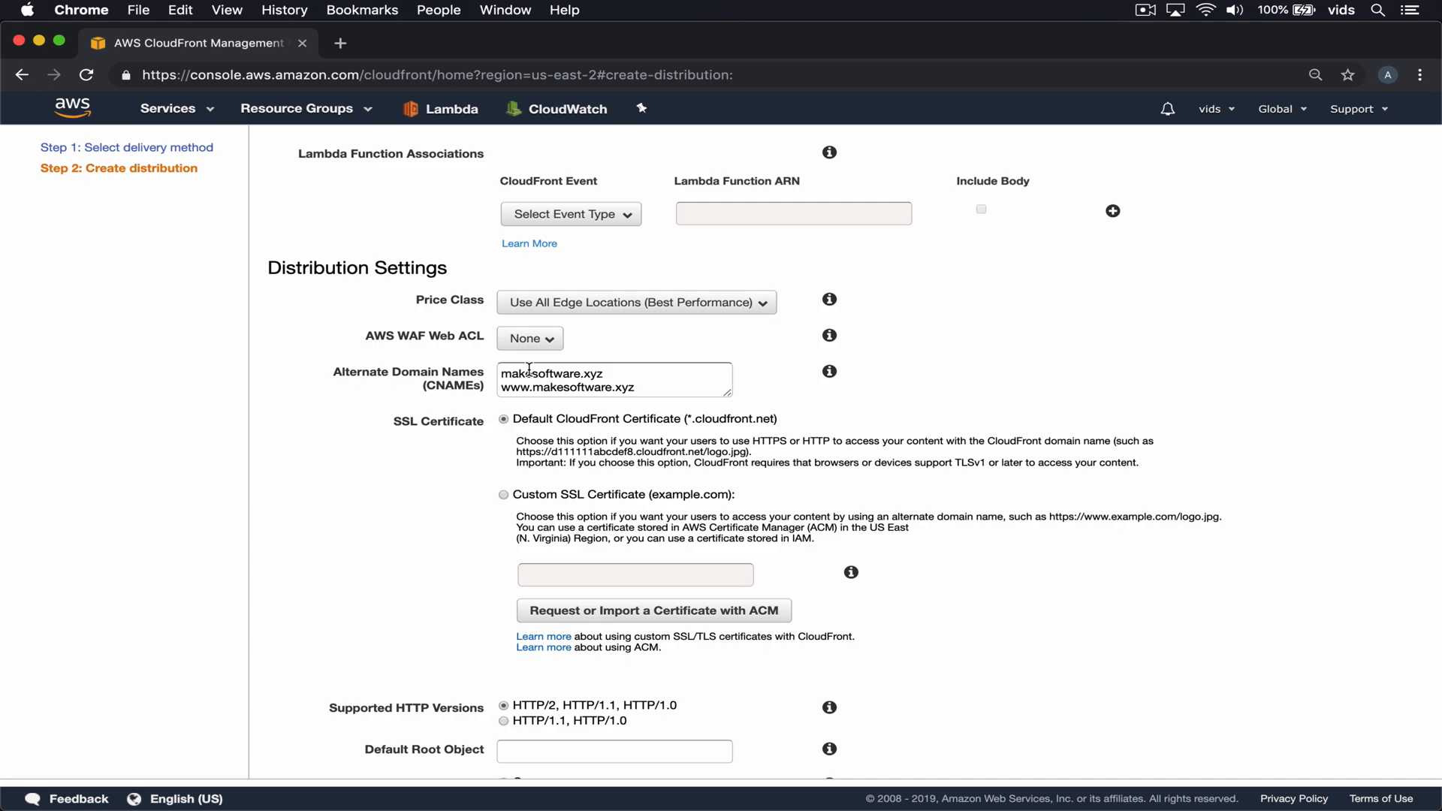
{"action": "scroll", "scroll_direction": "down", "scroll_amount": 3}
{"action": "type", "text": "index.html"}
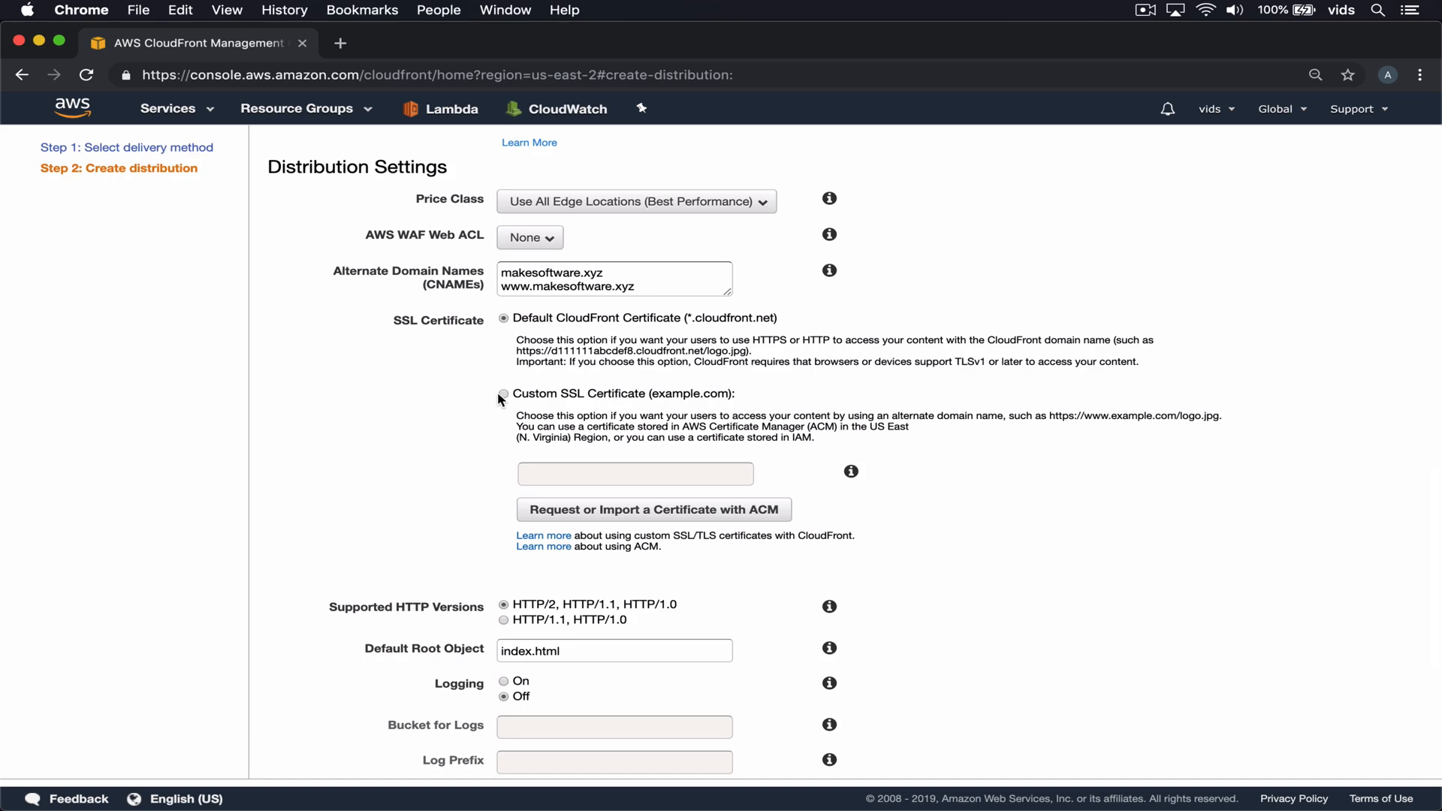
Use the custom makesoftware.xyz SSL certificate and set index.html as the default root object.
{"action": "left_click", "coordinate": [503, 393]}
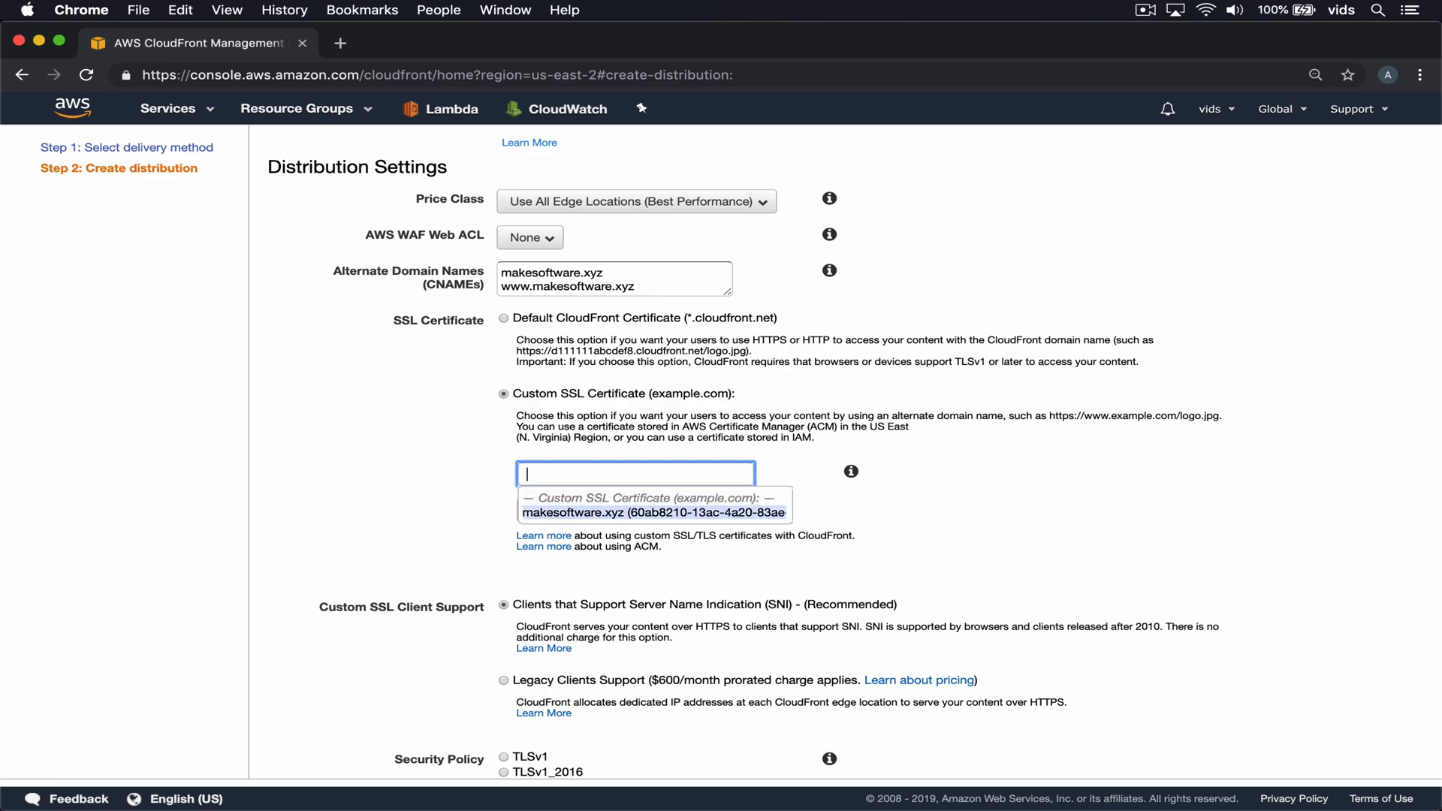
{"action": "type", "text": "ma"}
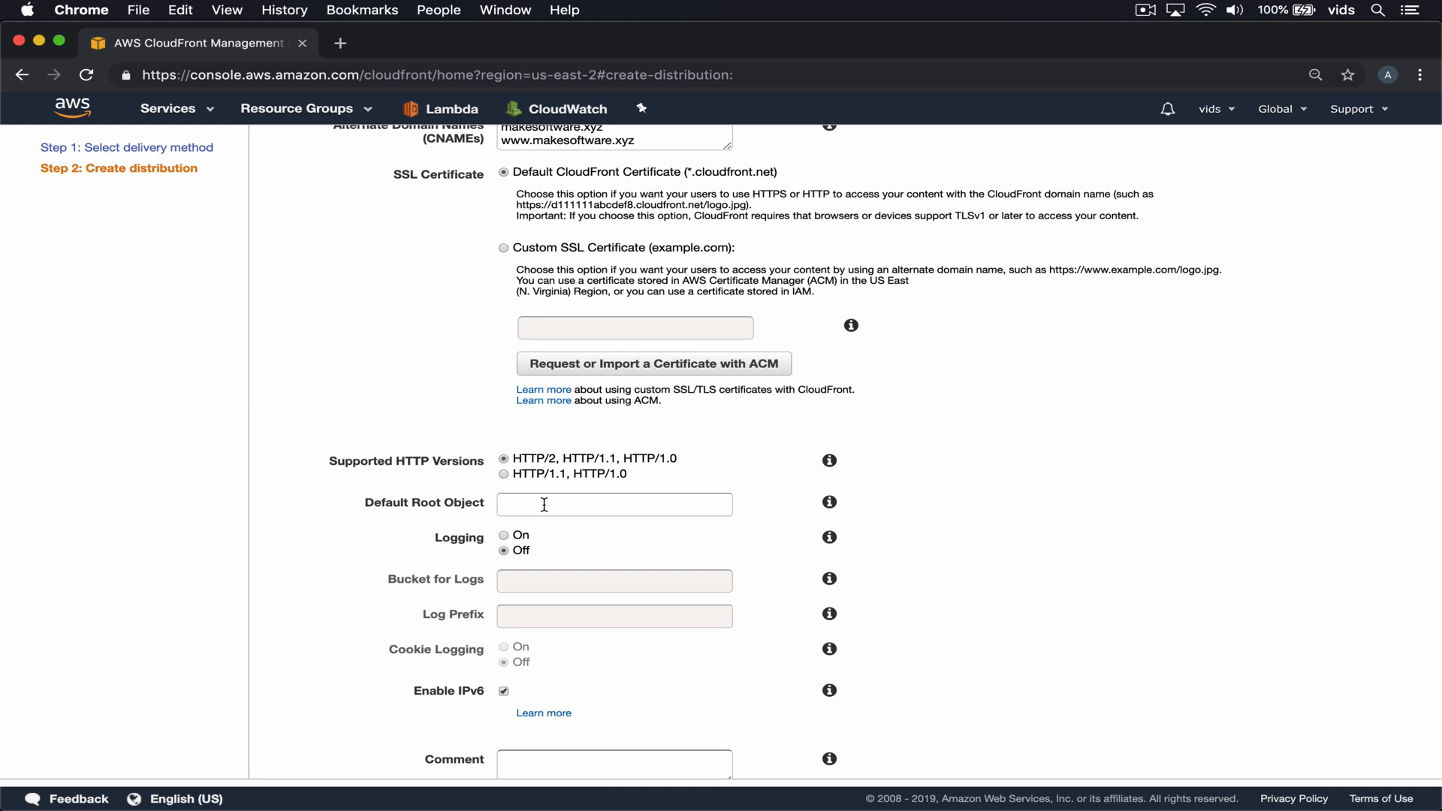
{"action": "type", "text": "index.html"}
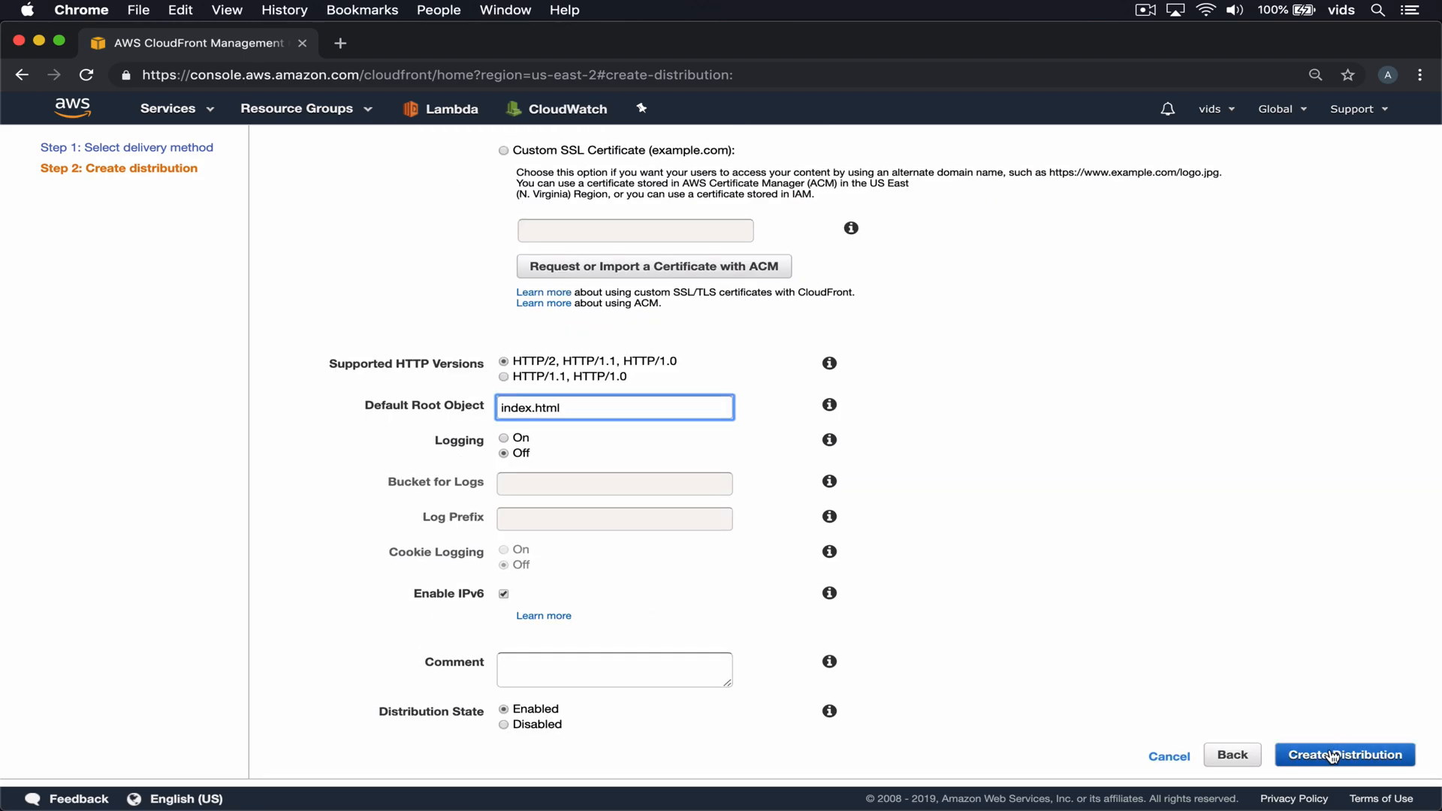
Create the distribution and select its new In Progress row in the Distributions list.
{"action": "left_click", "coordinate": [1343, 754]}
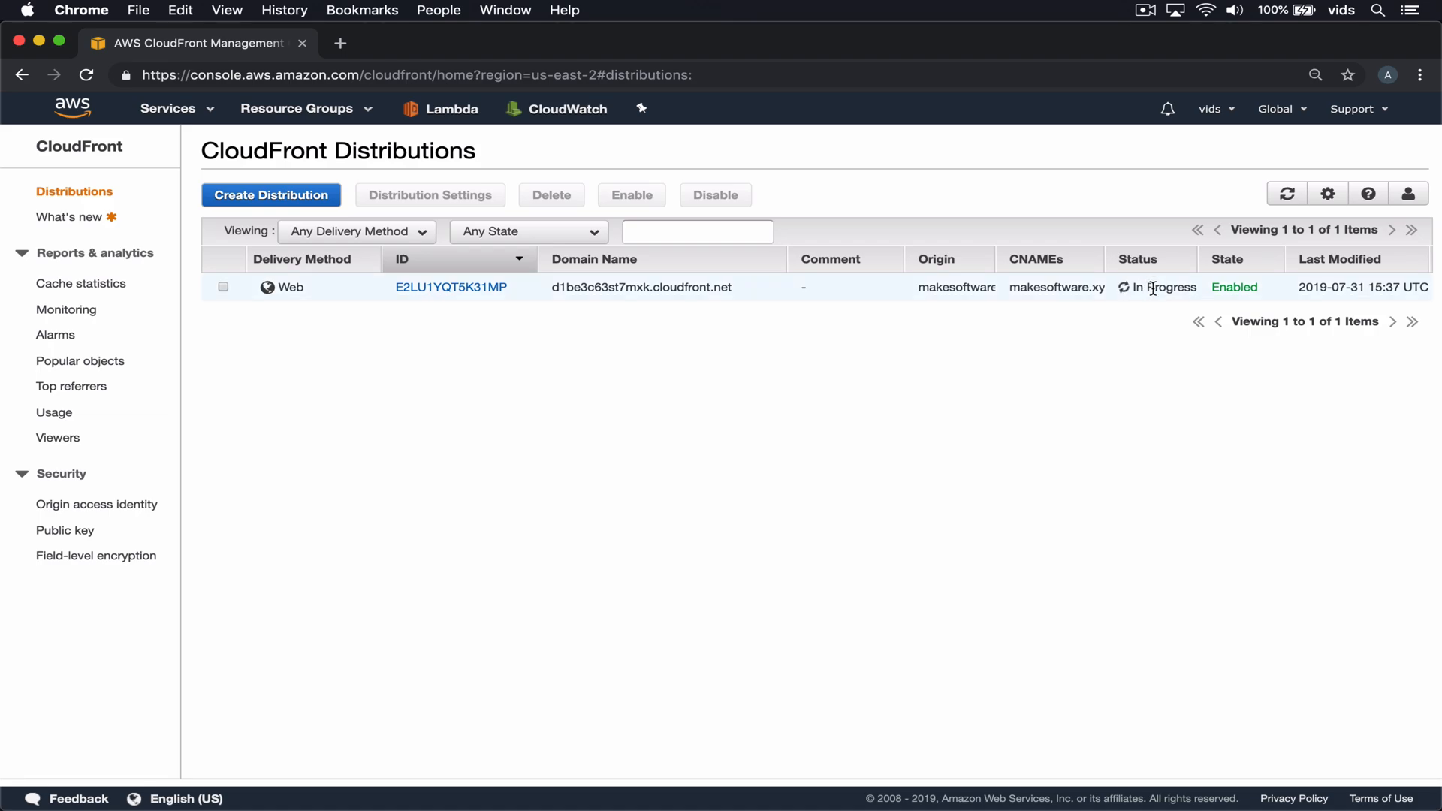
{"action": "left_click", "coordinate": [222, 287]}
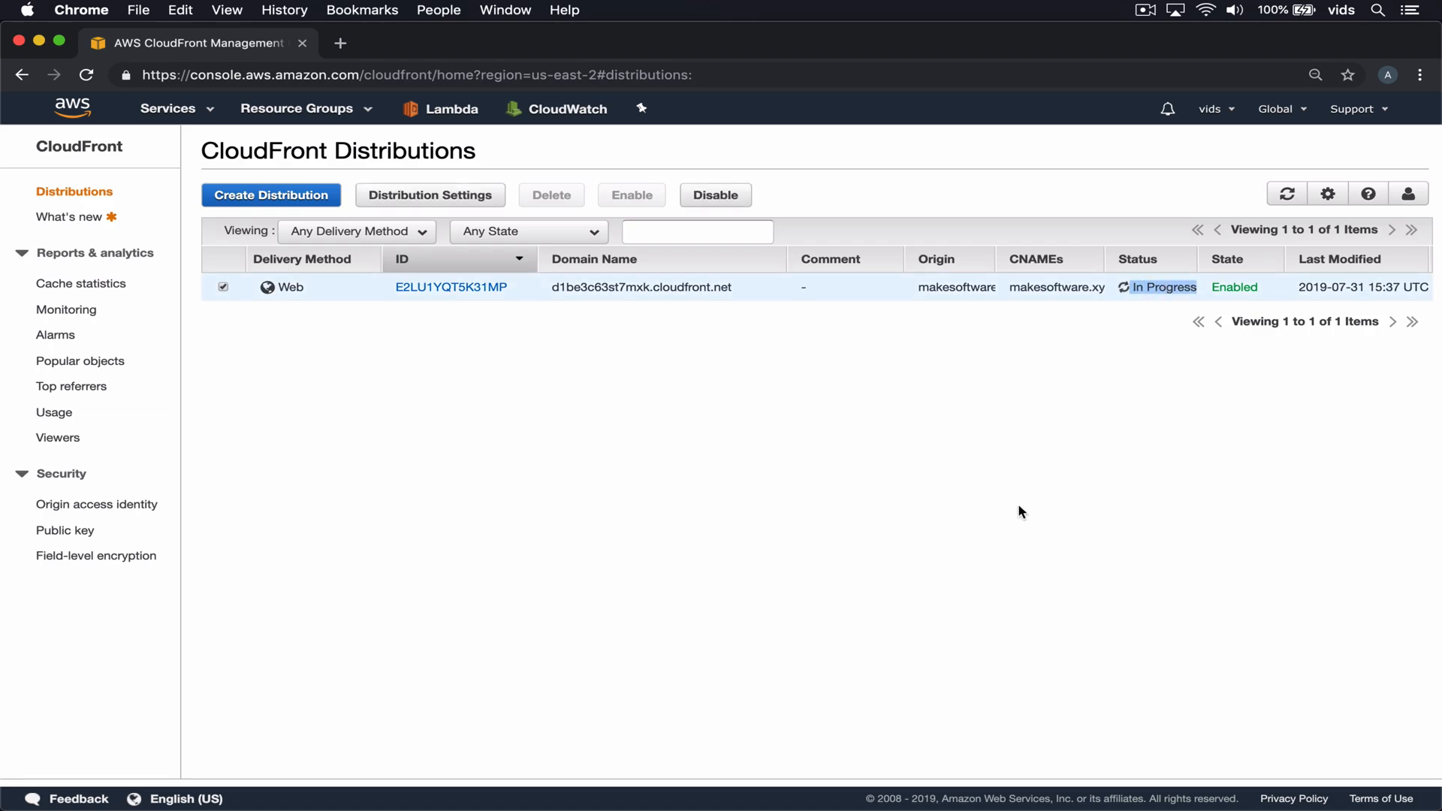
{"action": "mouse_move", "coordinate": [699, 431]}
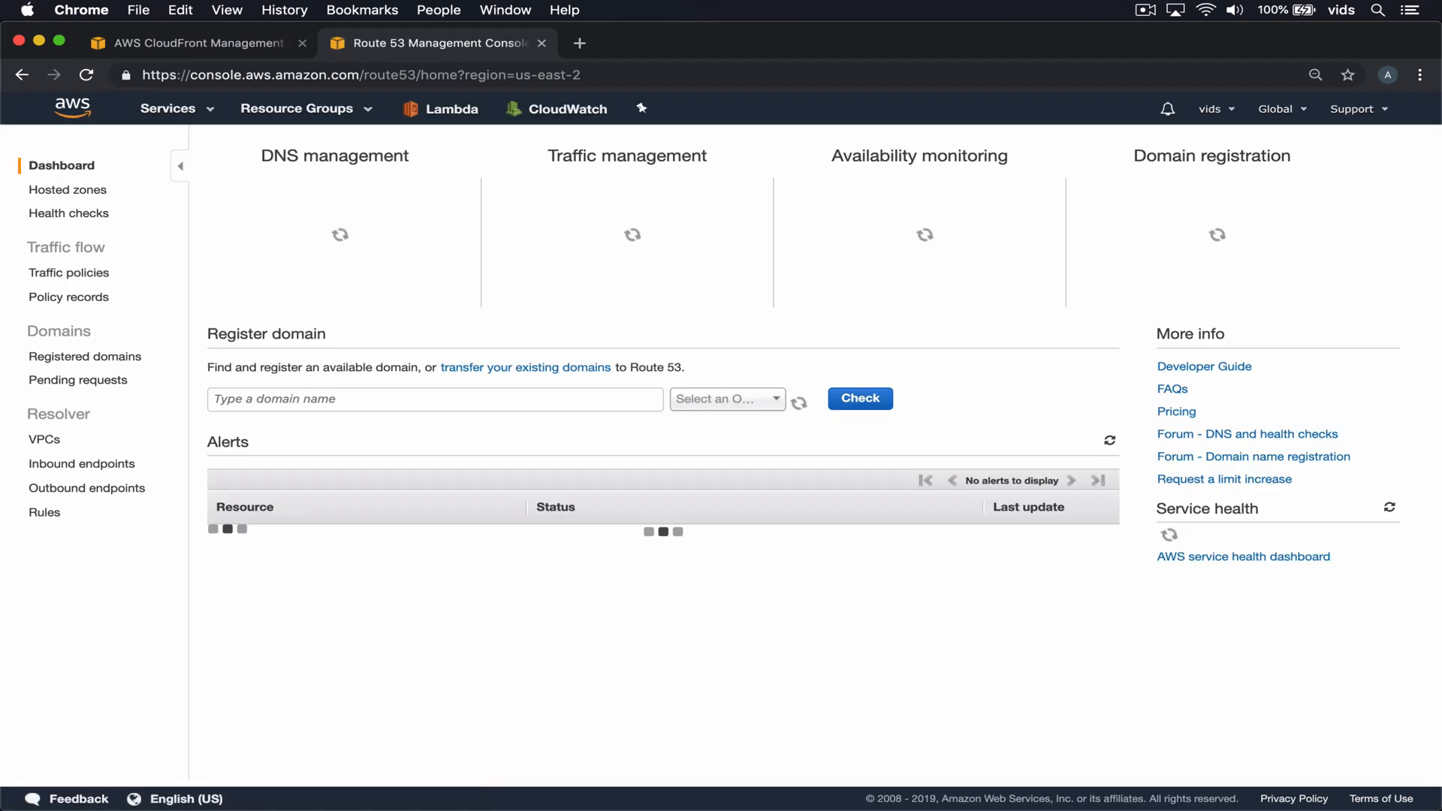
Show the records of the makesoftware.xyz hosted zone.
{"action": "left_click", "coordinate": [67, 189]}
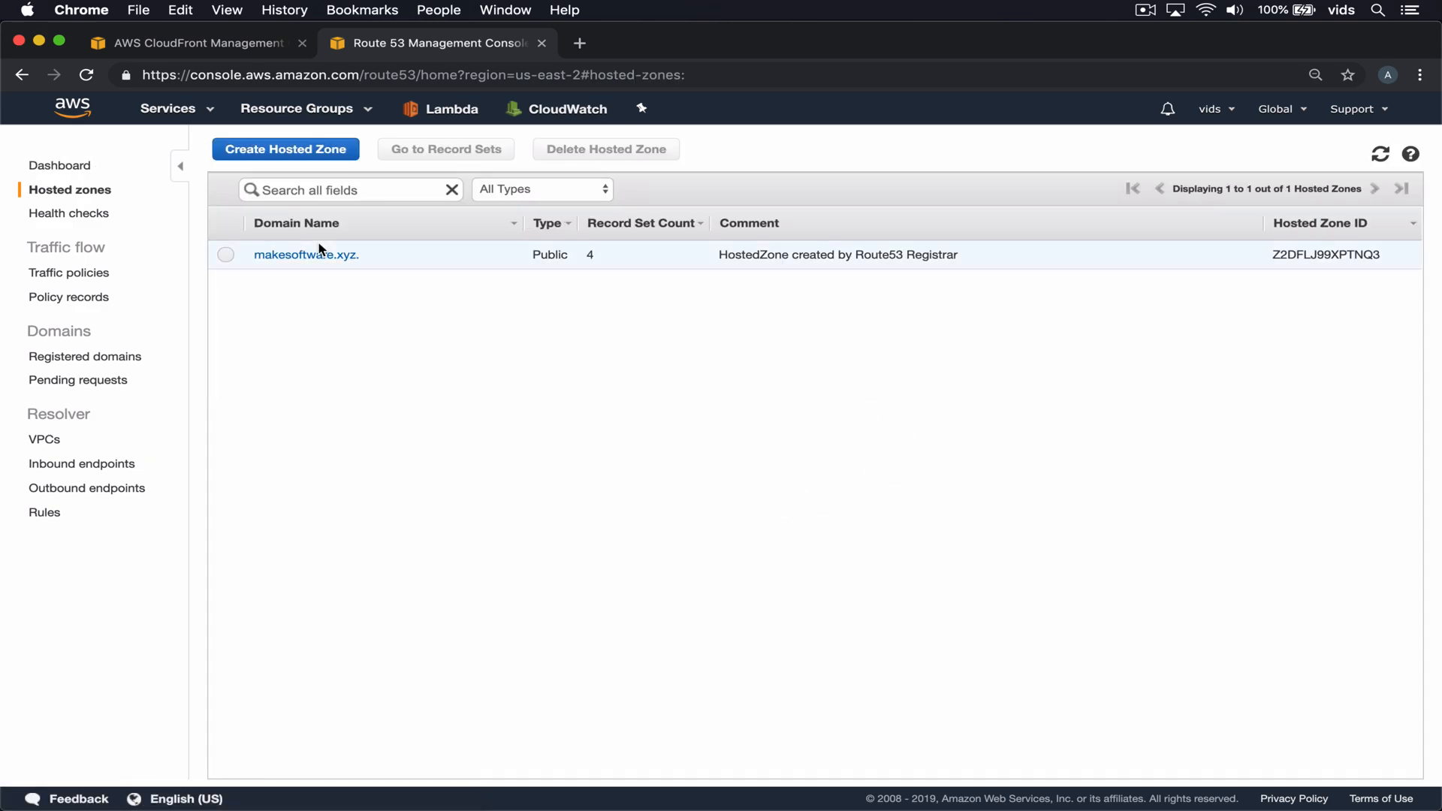
{"action": "left_click", "coordinate": [226, 256]}
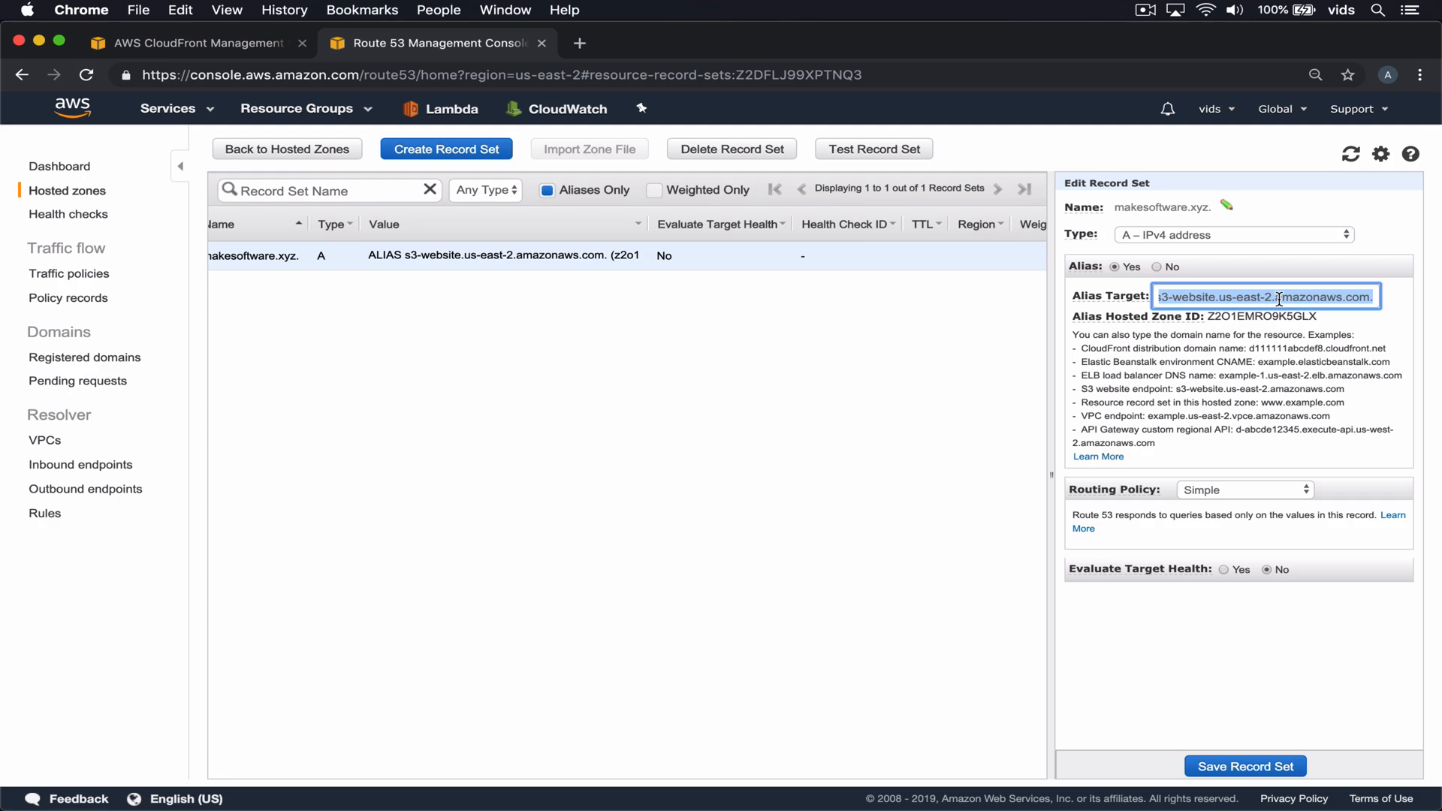
Change the A record's alias target to the CloudFront distribution and save it.
{"action": "left_click", "coordinate": [1265, 296]}
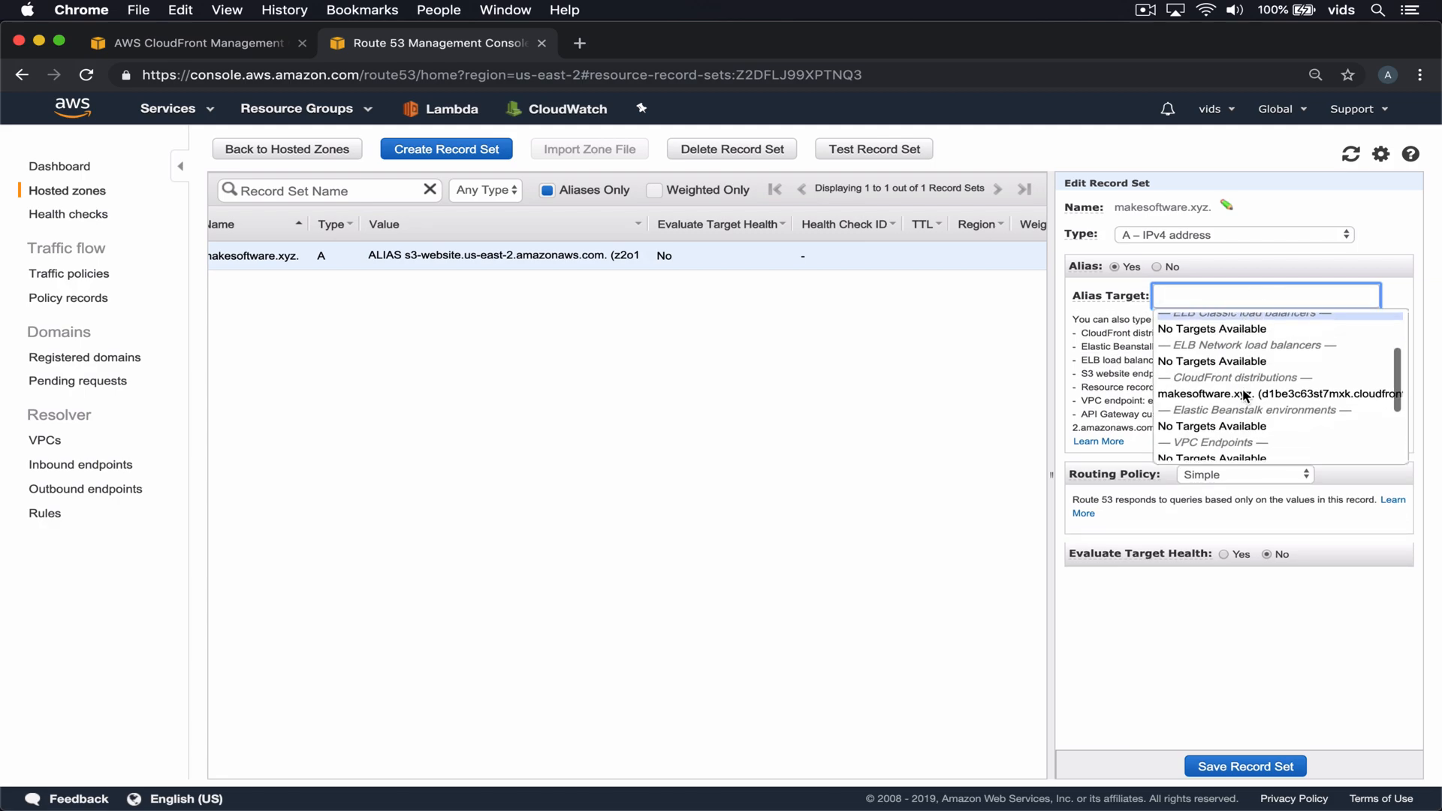
{"action": "scroll", "scroll_direction": "down", "scroll_amount": 3}
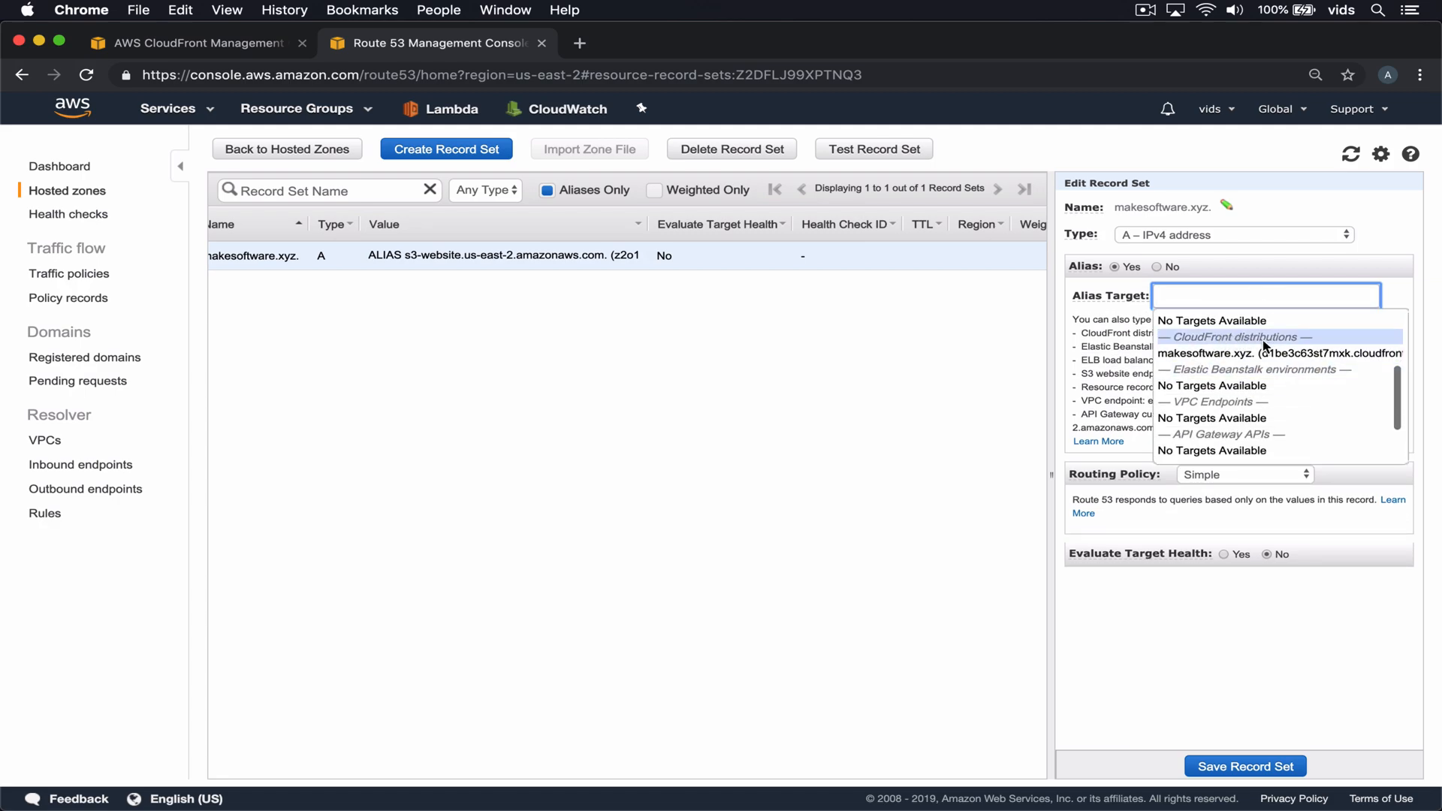
{"action": "mouse_move", "coordinate": [1264, 353]}
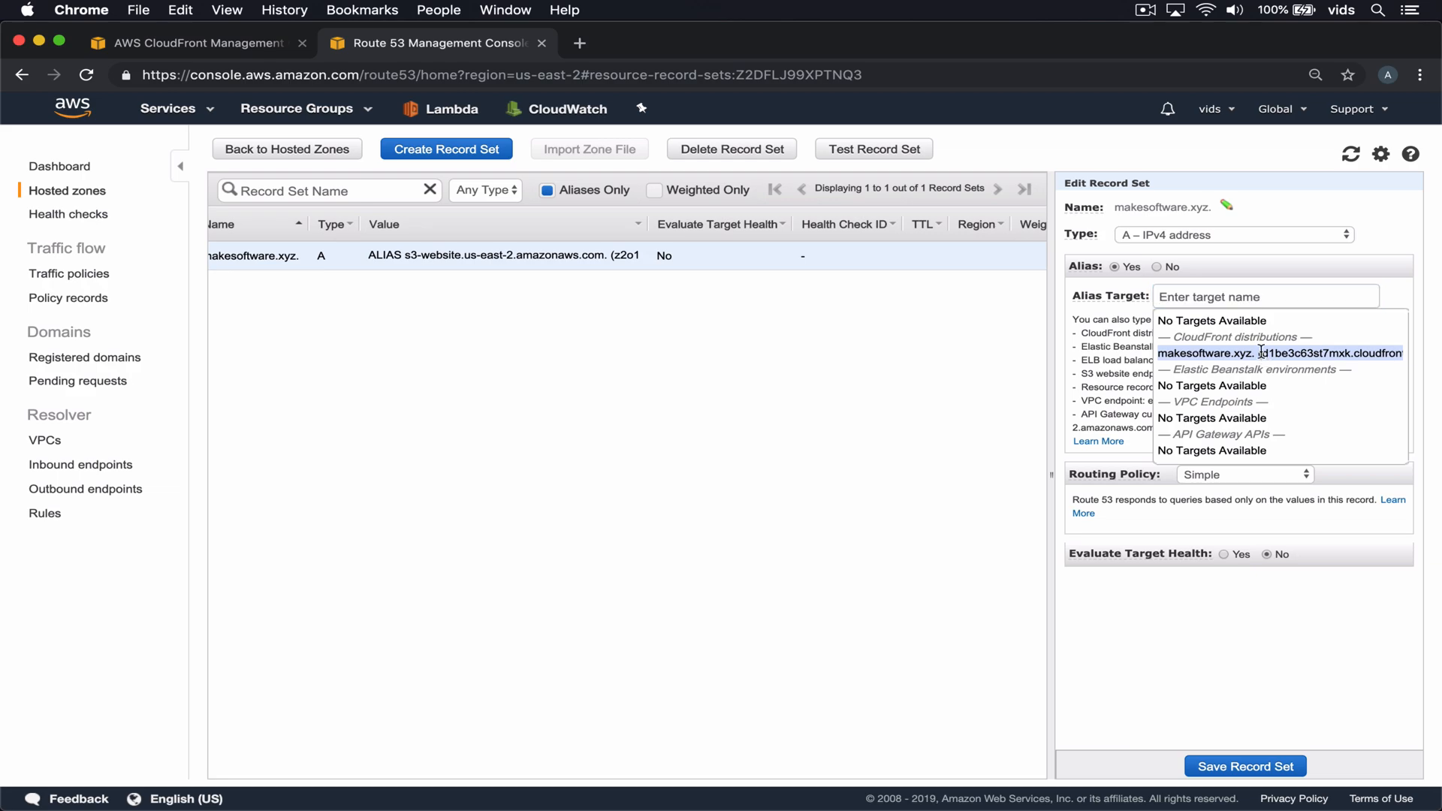
{"action": "left_click", "coordinate": [1245, 766]}
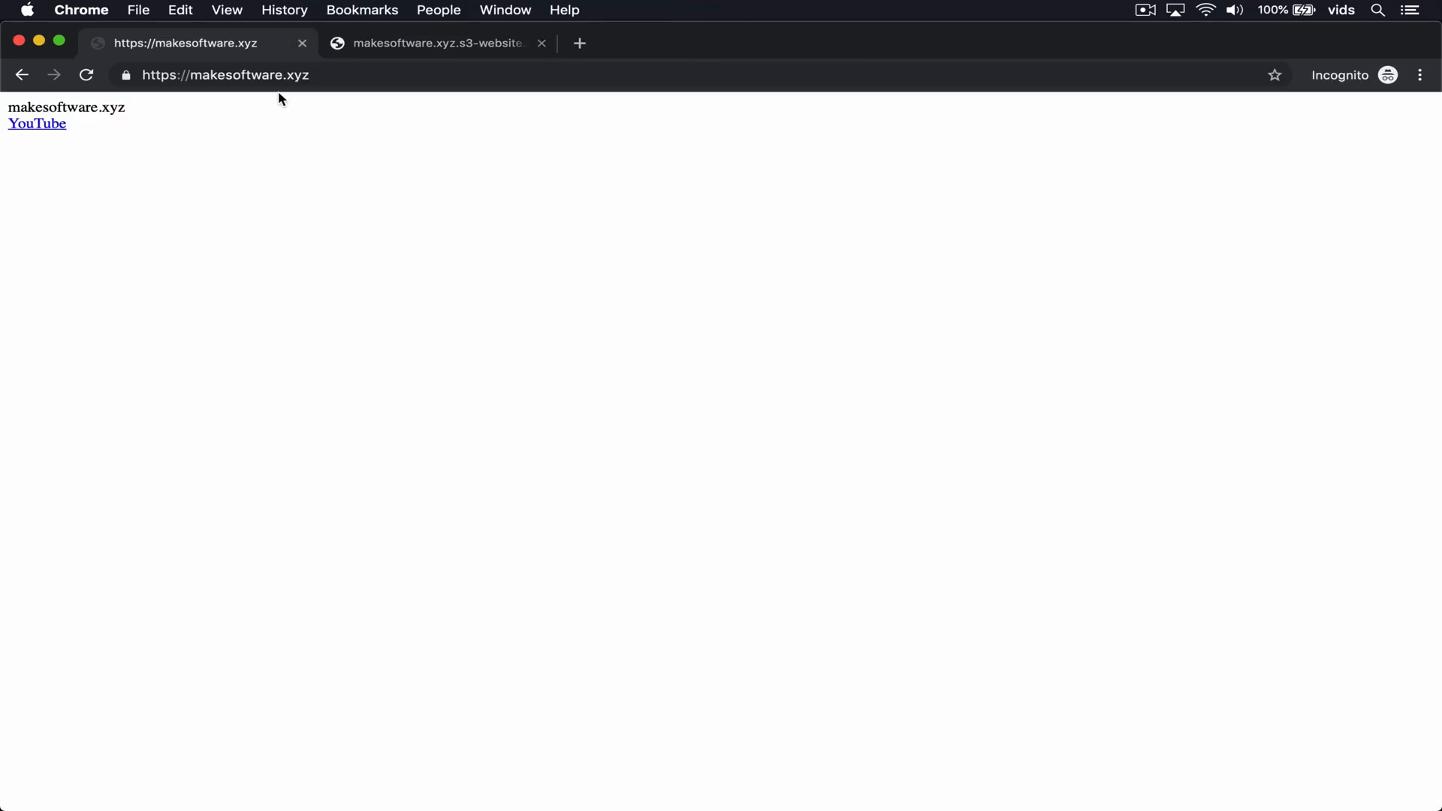
{"action": "left_click", "coordinate": [225, 75]}
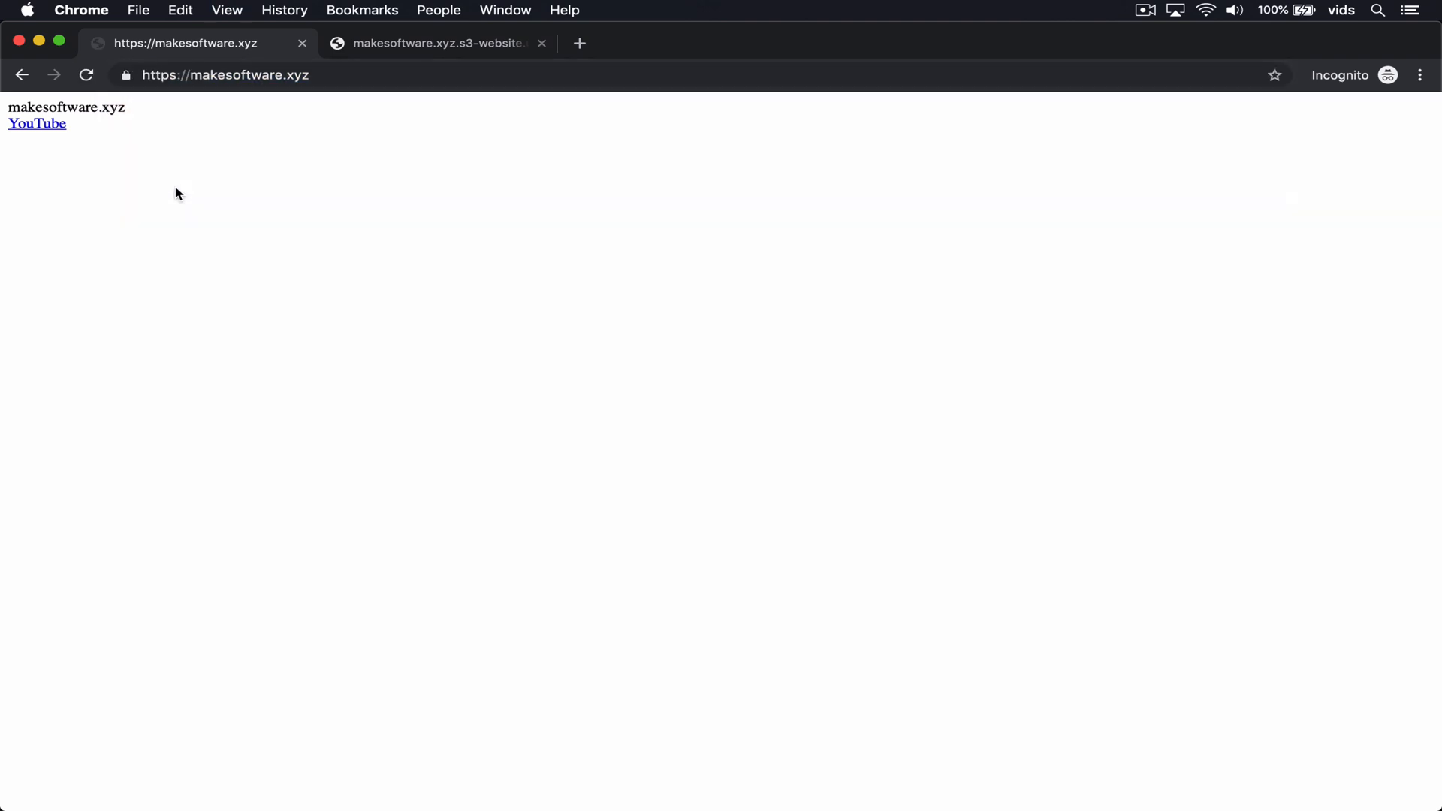
{"action": "left_click", "coordinate": [126, 75]}
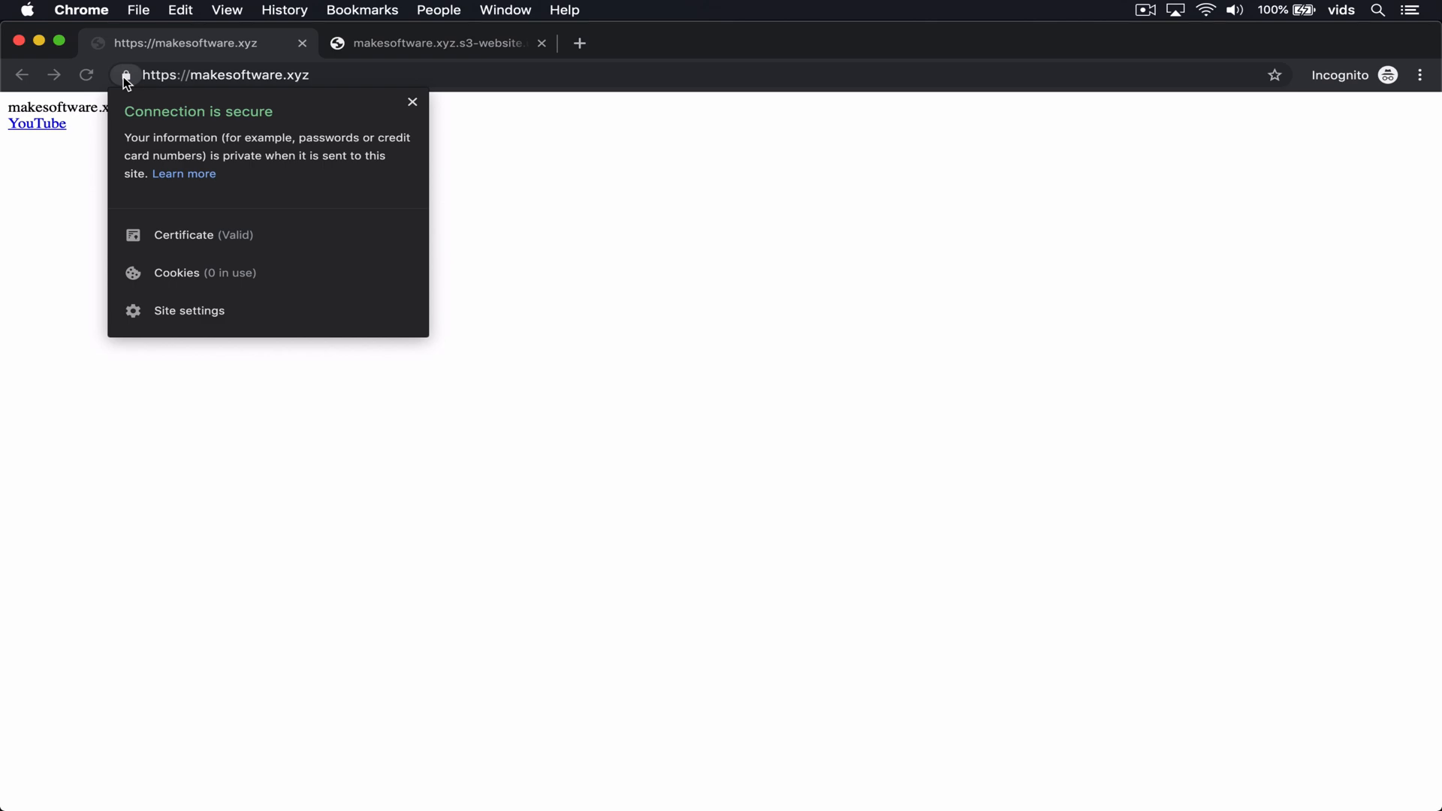
{"action": "left_click", "coordinate": [203, 234]}
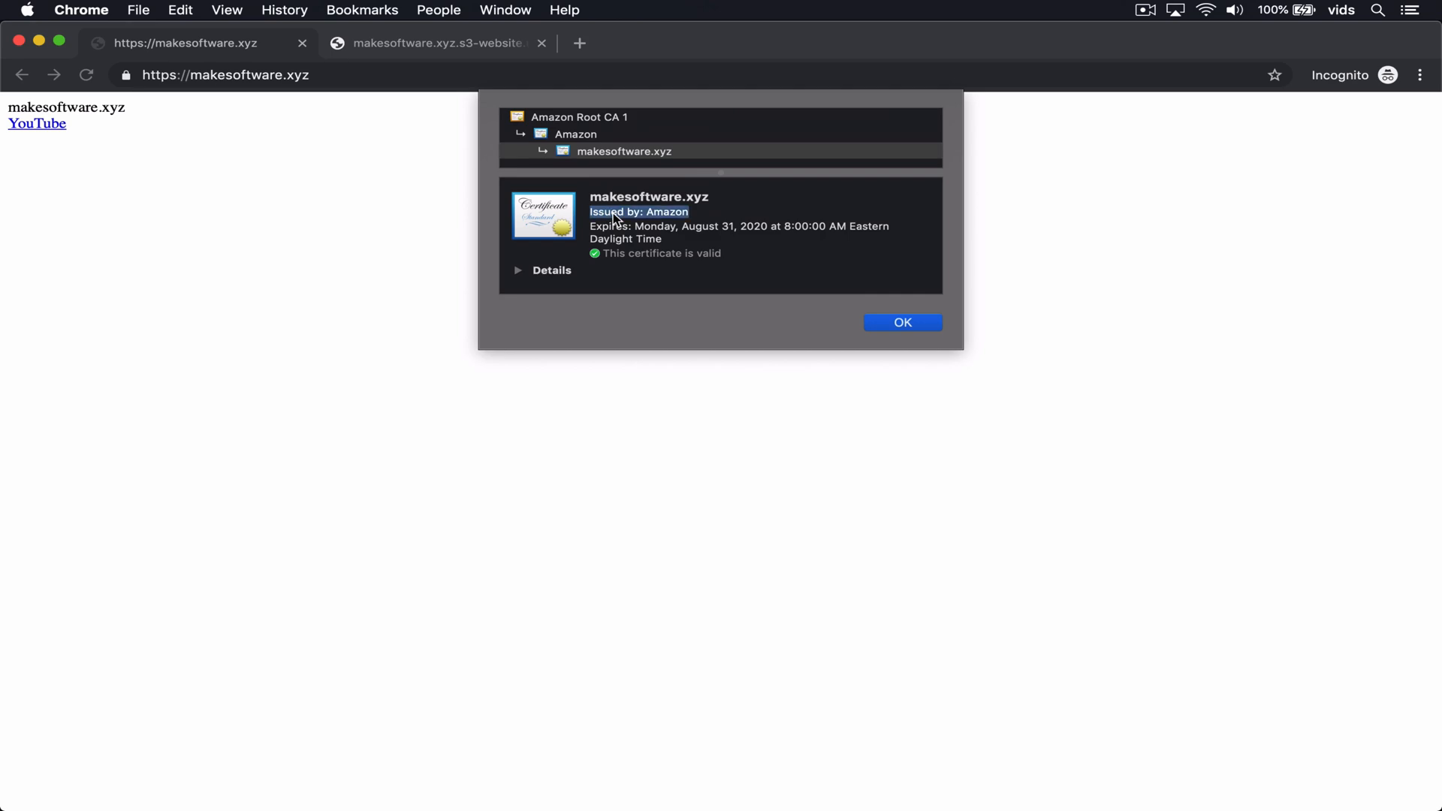
{"action": "mouse_move", "coordinate": [838, 313]}
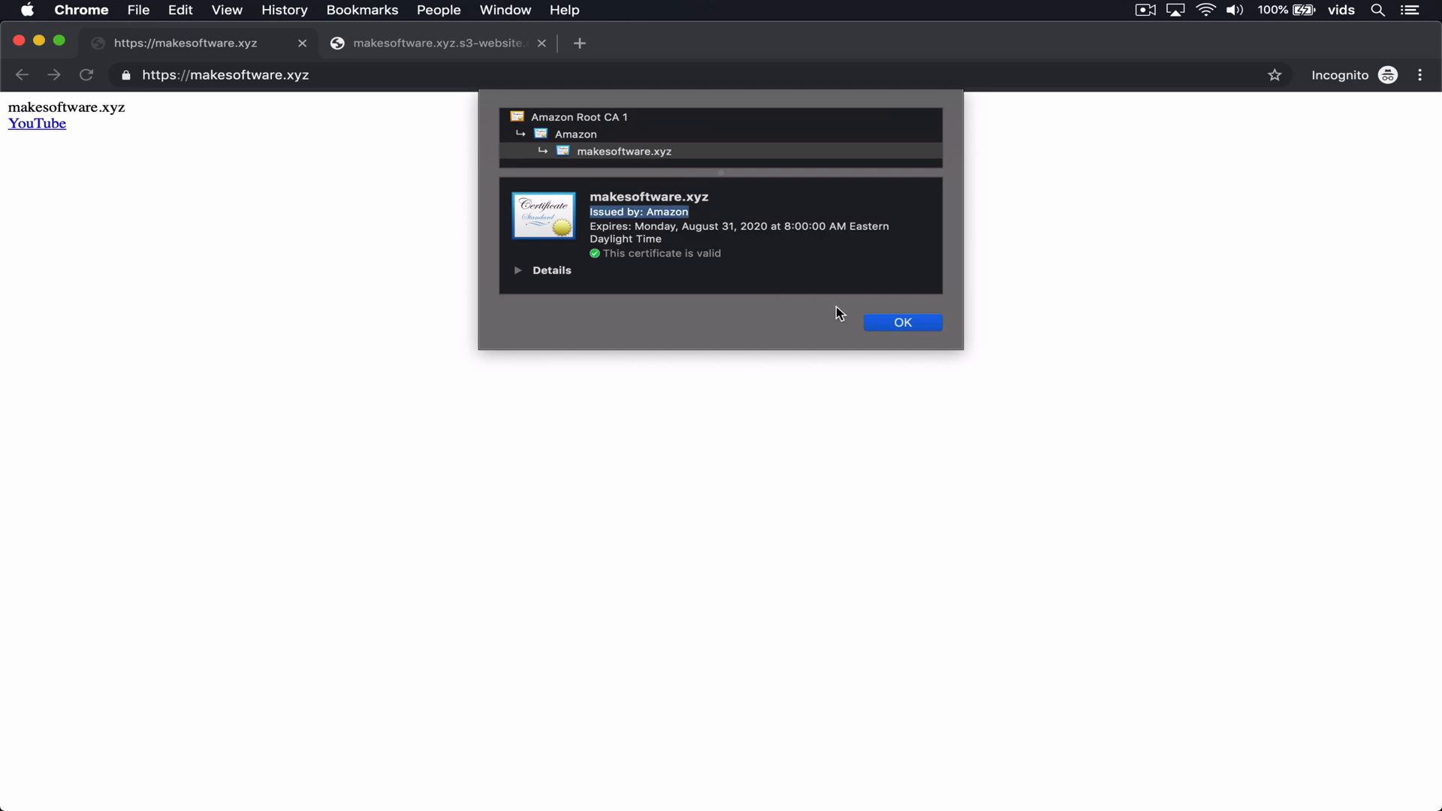
{"action": "left_click", "coordinate": [902, 322]}
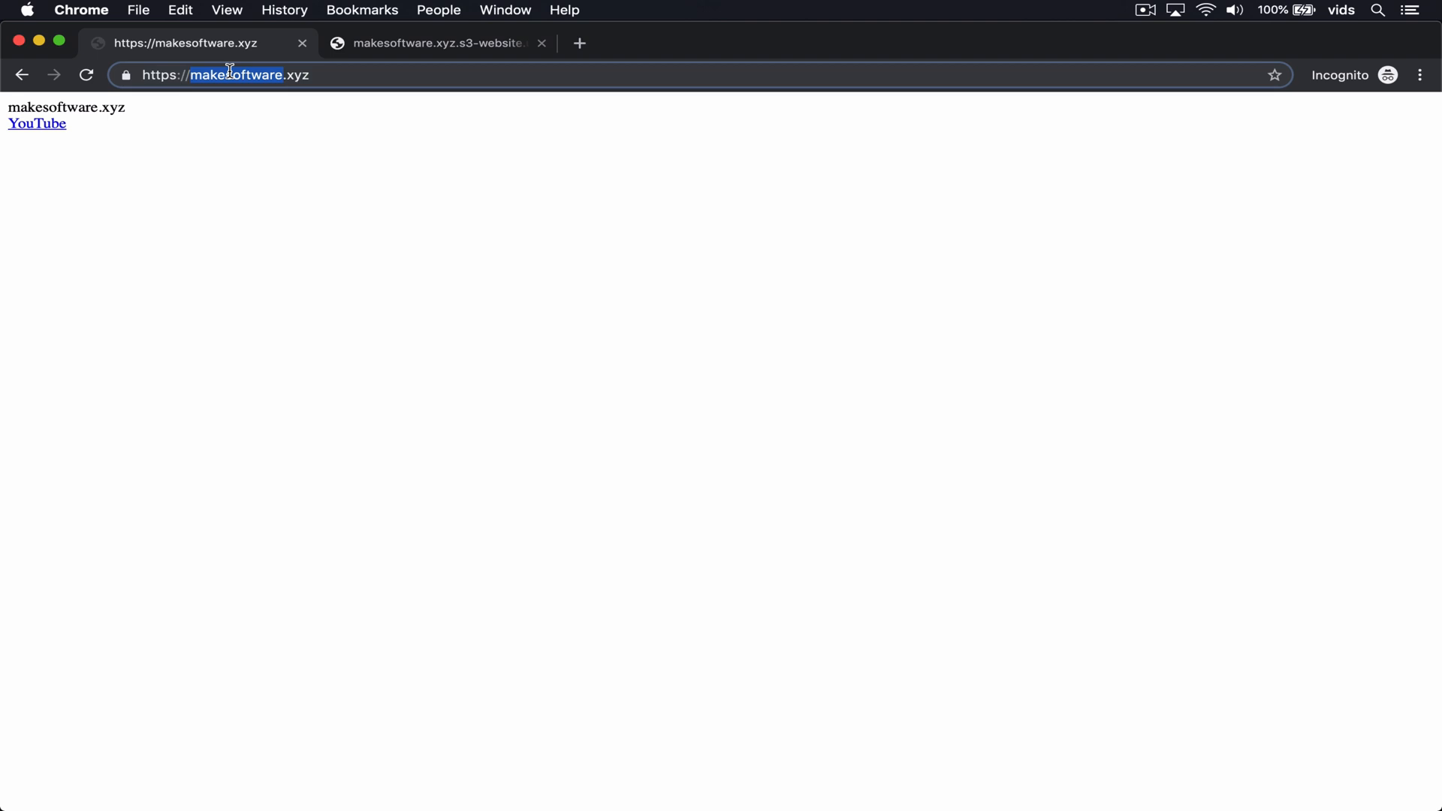